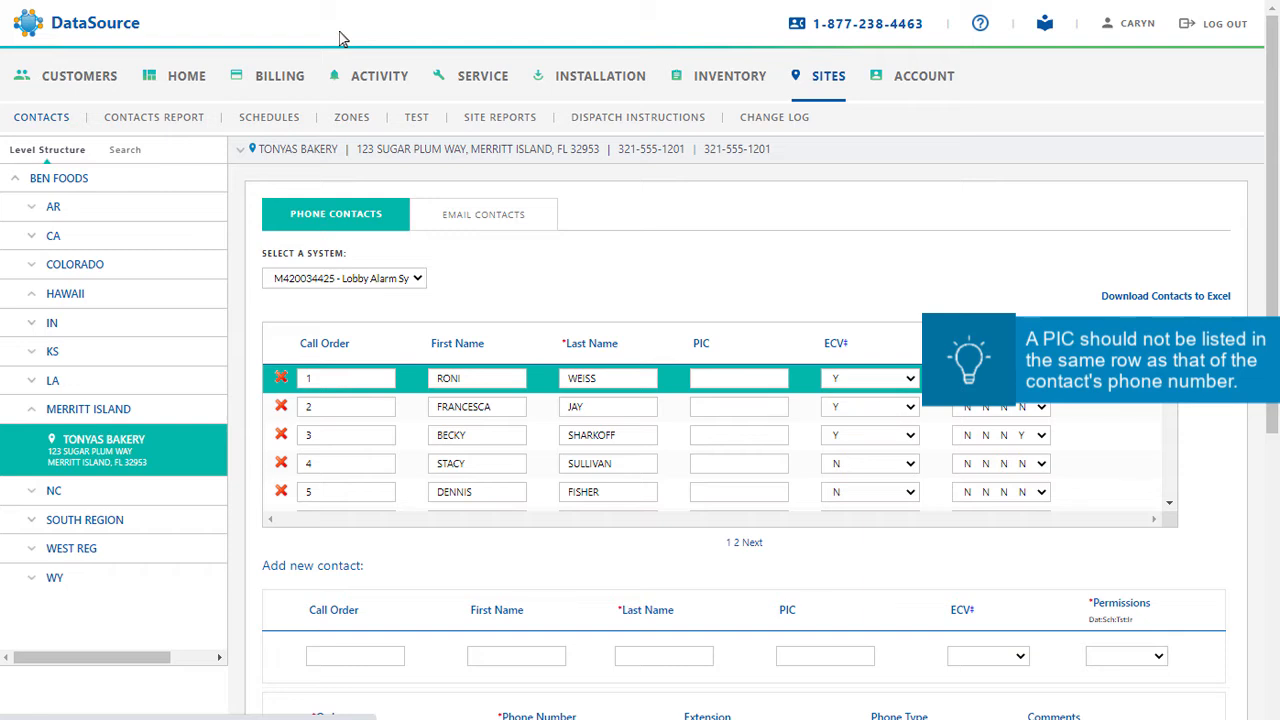
Select the Last Name field in the Add new contact form.
click(825, 655)
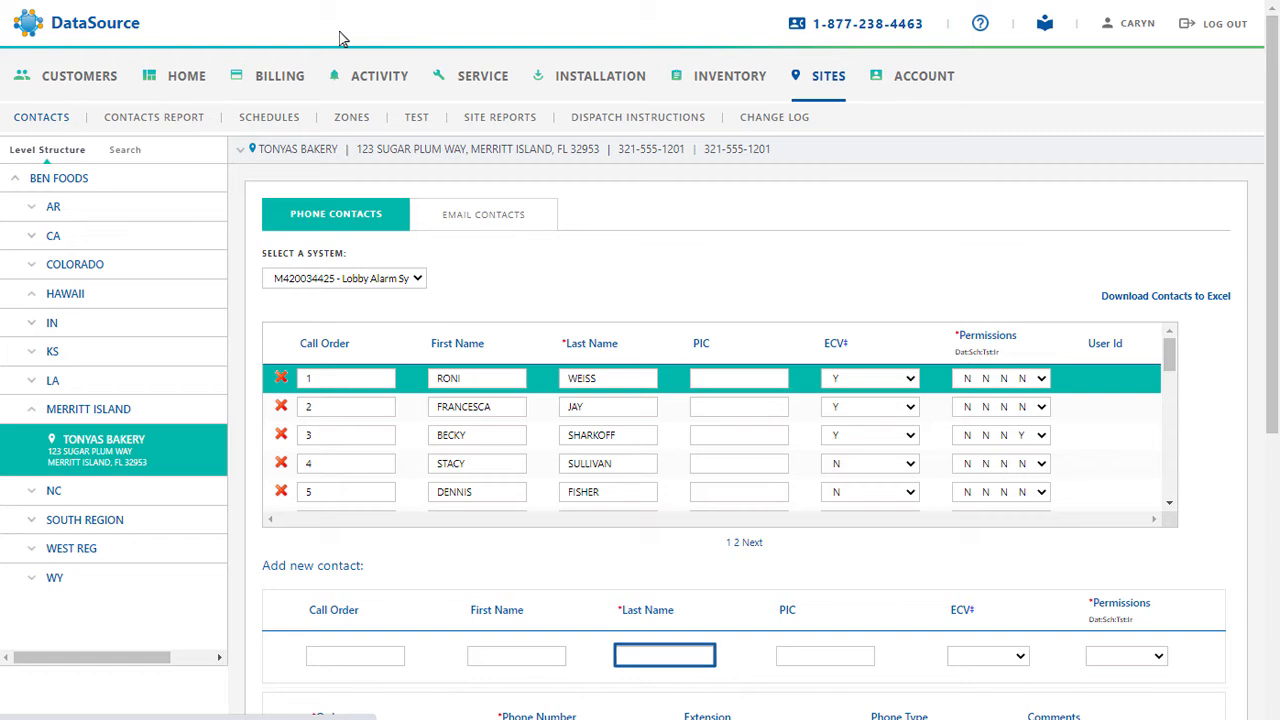
Enter last name MILLER and PIC ORANG for the new contact.
text(M)
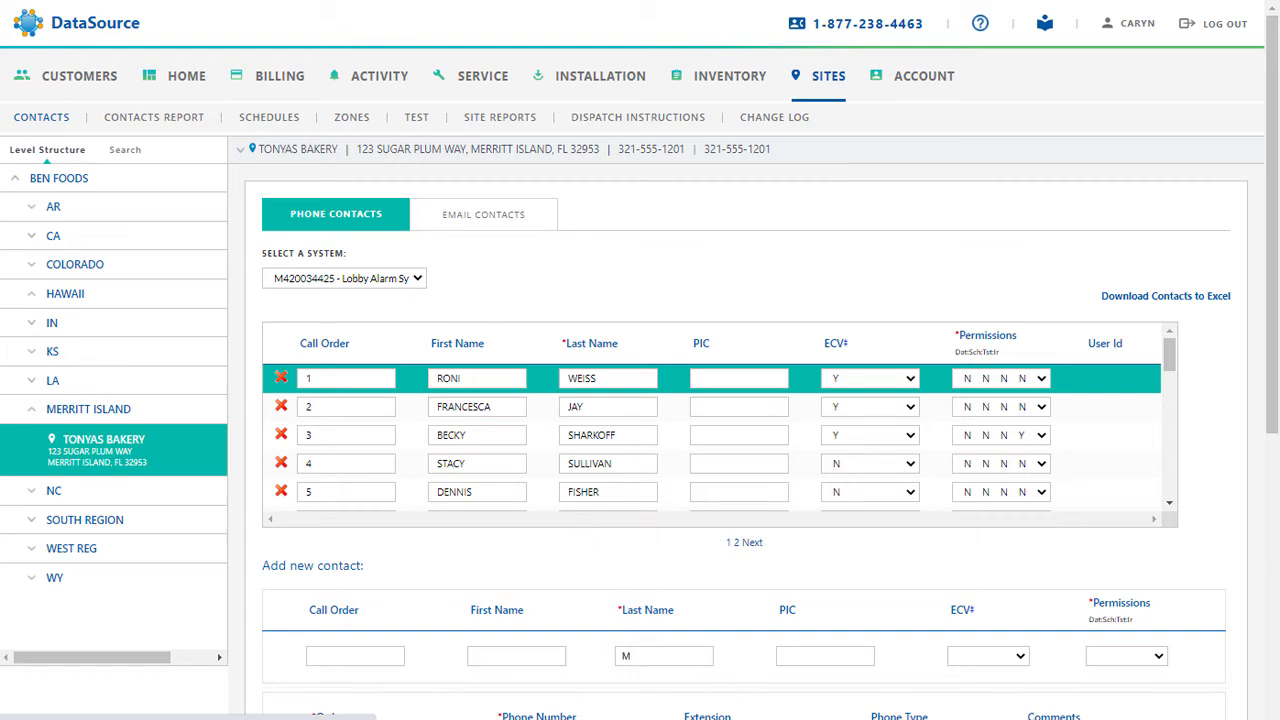
text(ILLER)
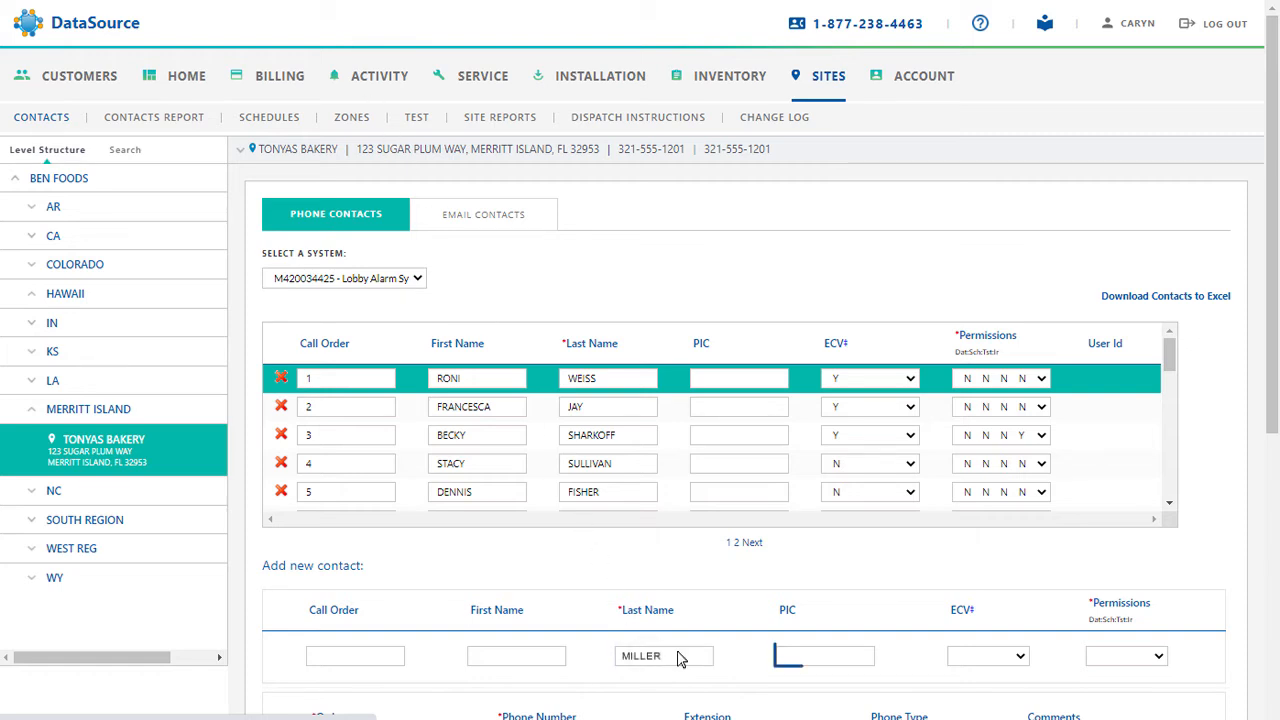
click(824, 655)
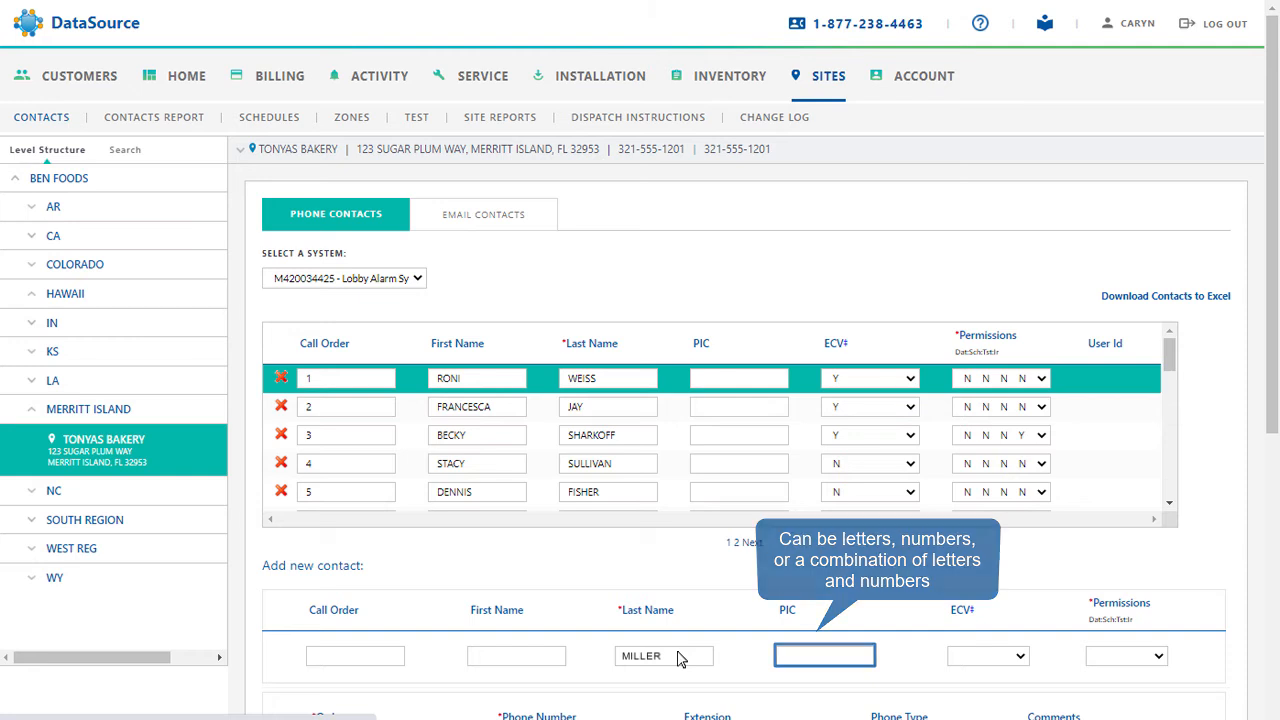
text(ORANGES)
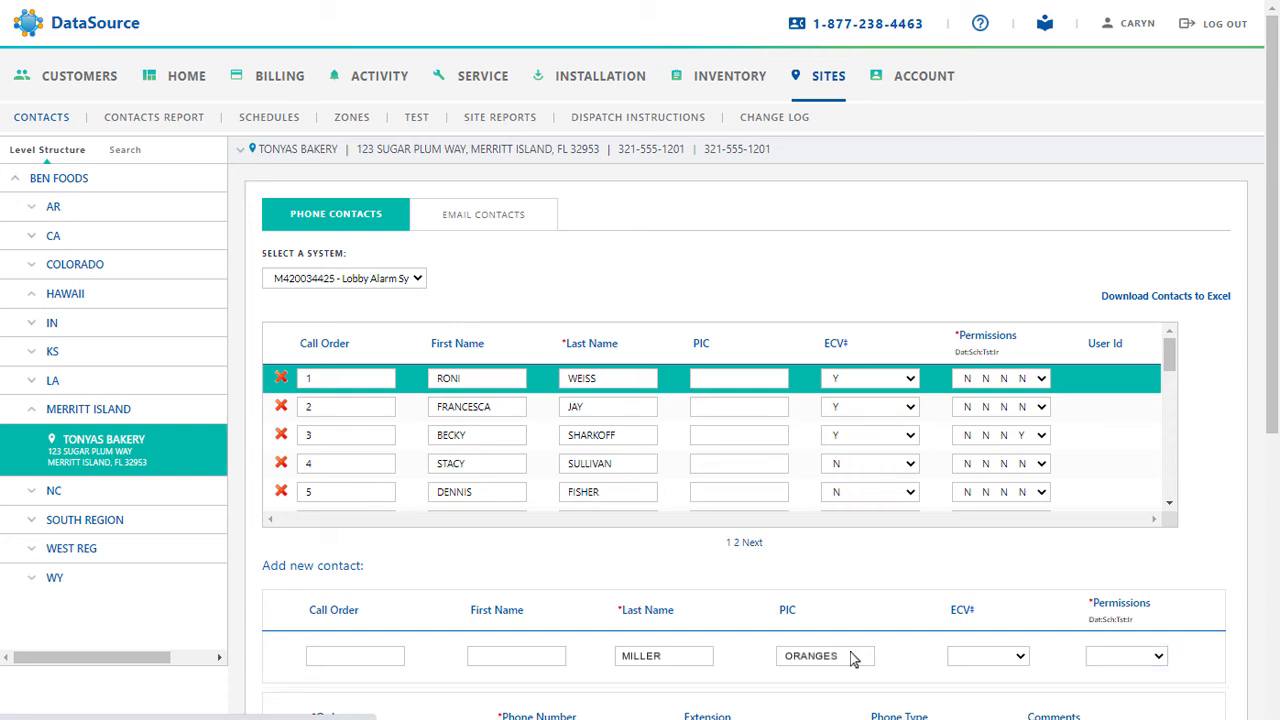
Set the new contact's permissions to Y Y Y Y.
click(1125, 655)
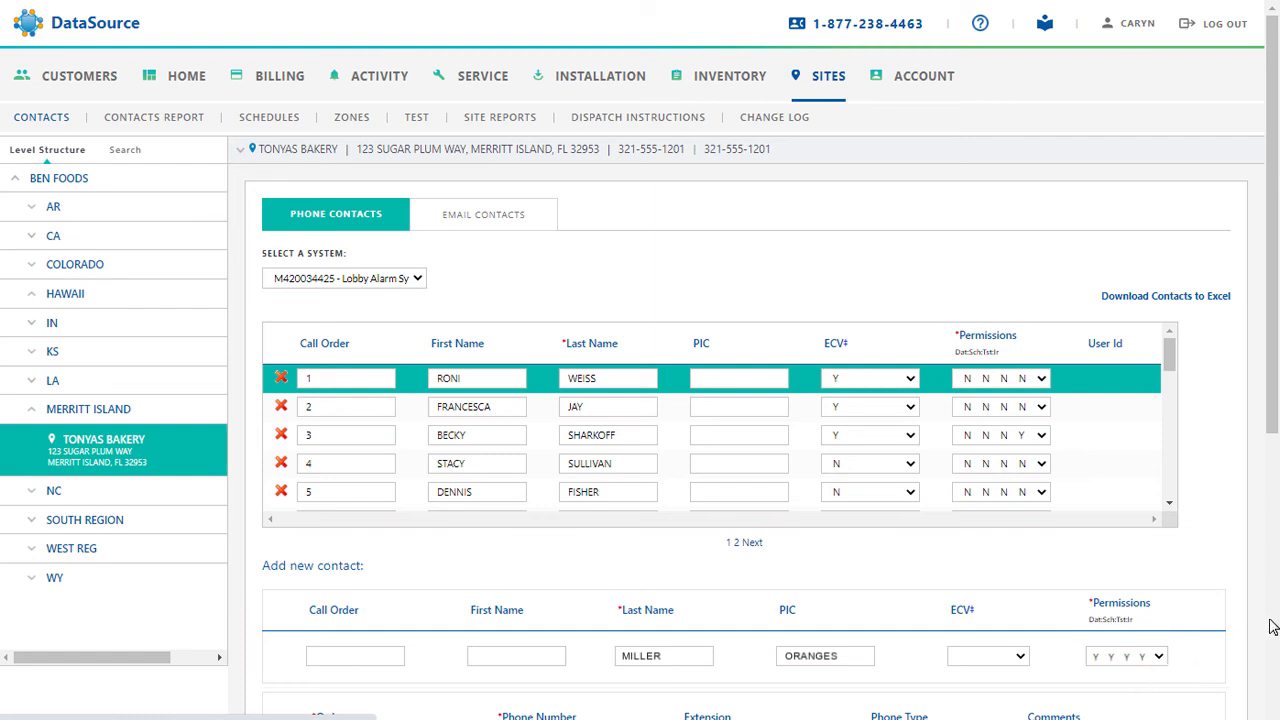
Scroll down and back up the Tonyas Bakery phone contacts form.
scroll(down, 3)
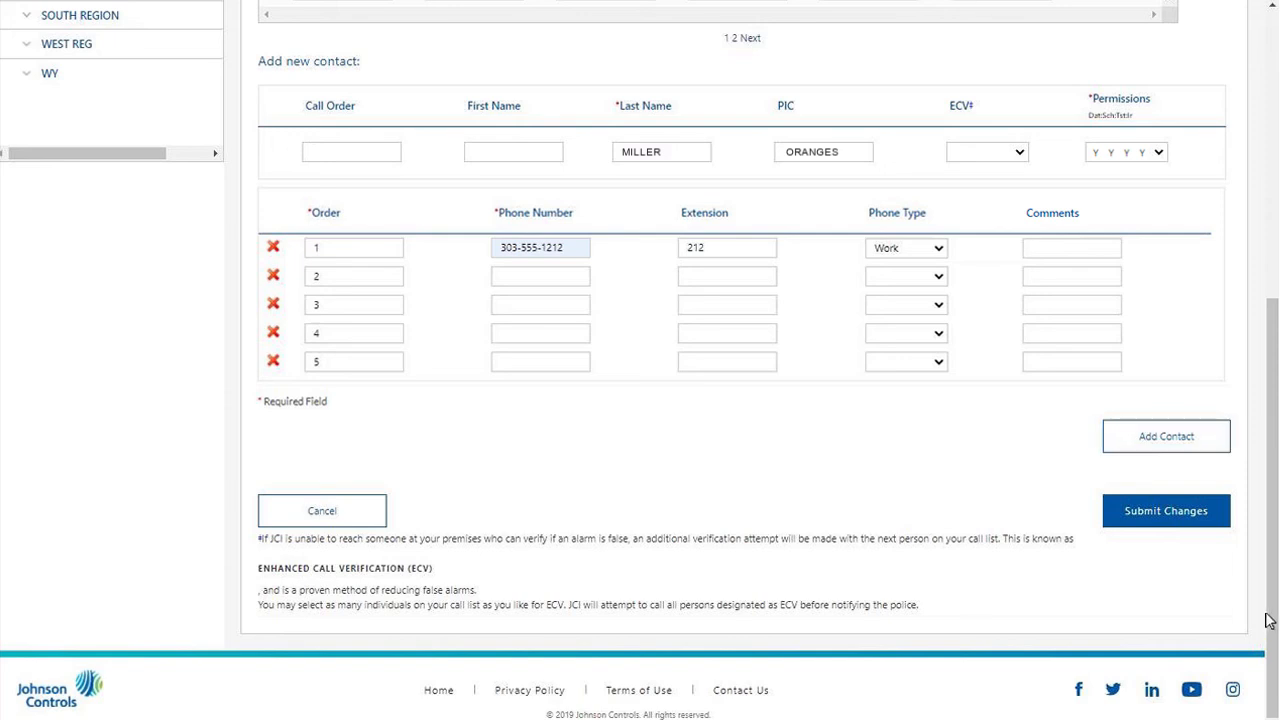
scroll(up, 3)
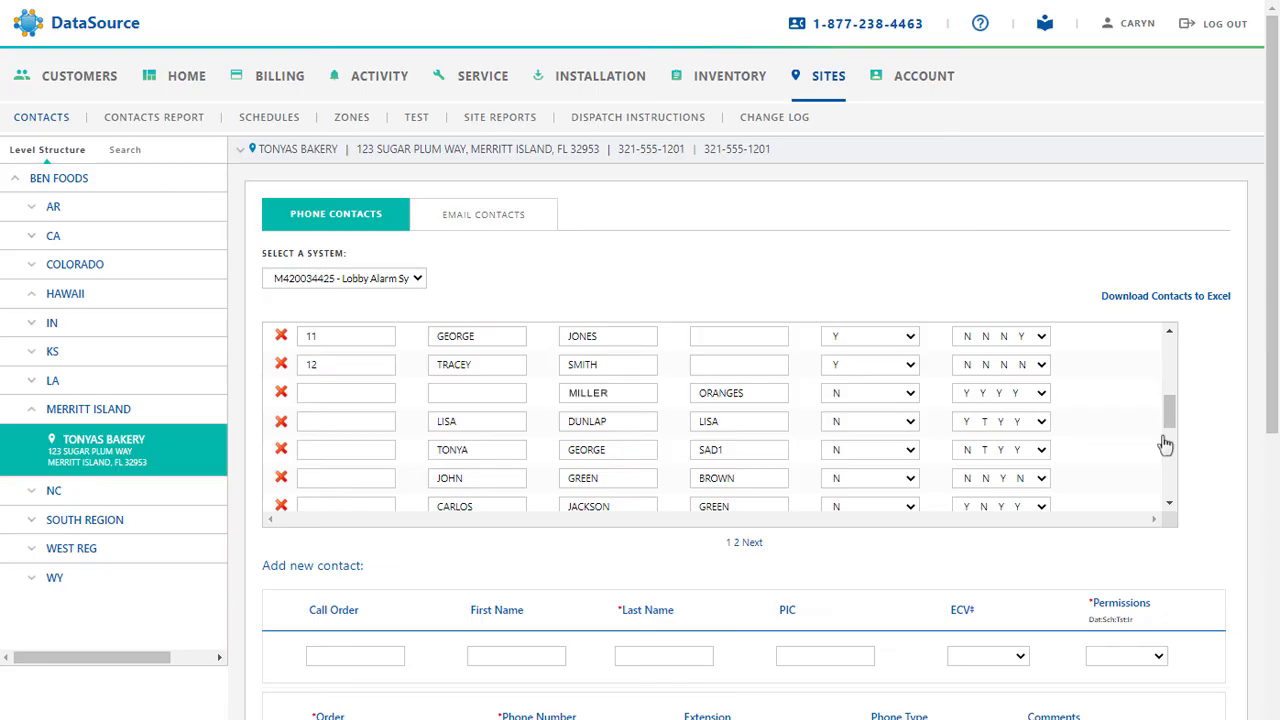